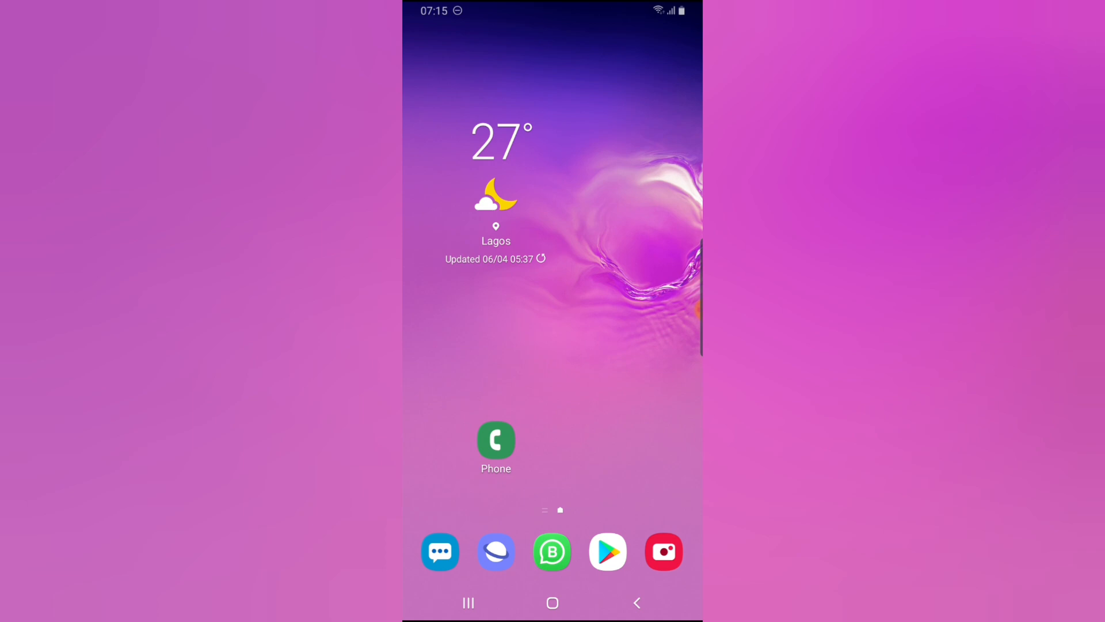
- Launch Facebook from the Android app drawer
scroll(up, 3)
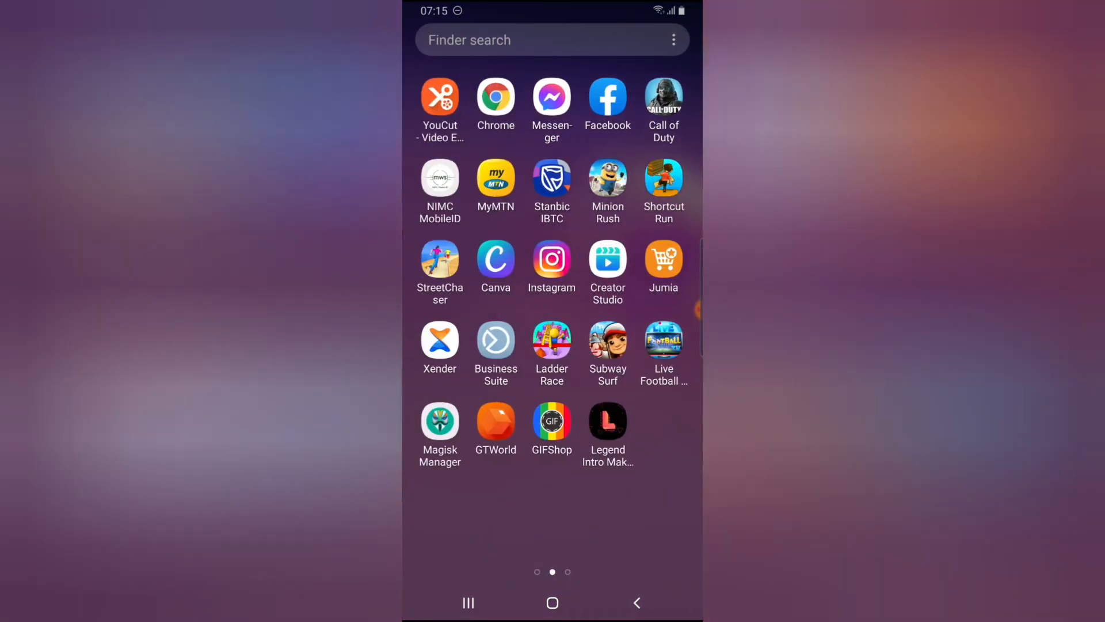
click(607, 98)
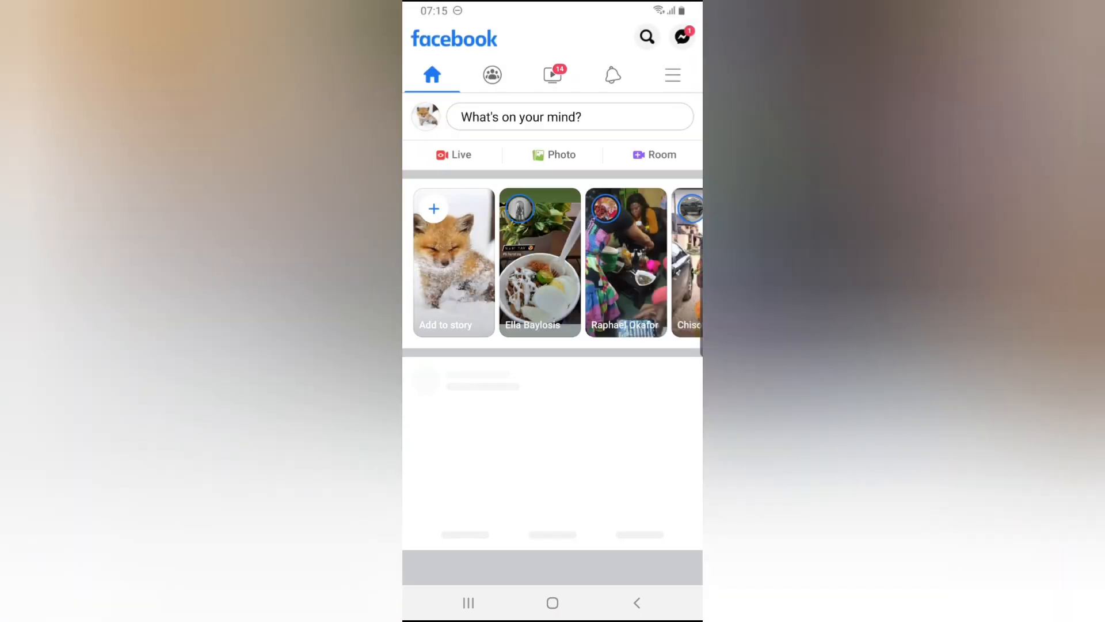
- Open the Create post composer and begin typing 'Cool' in the body
click(569, 117)
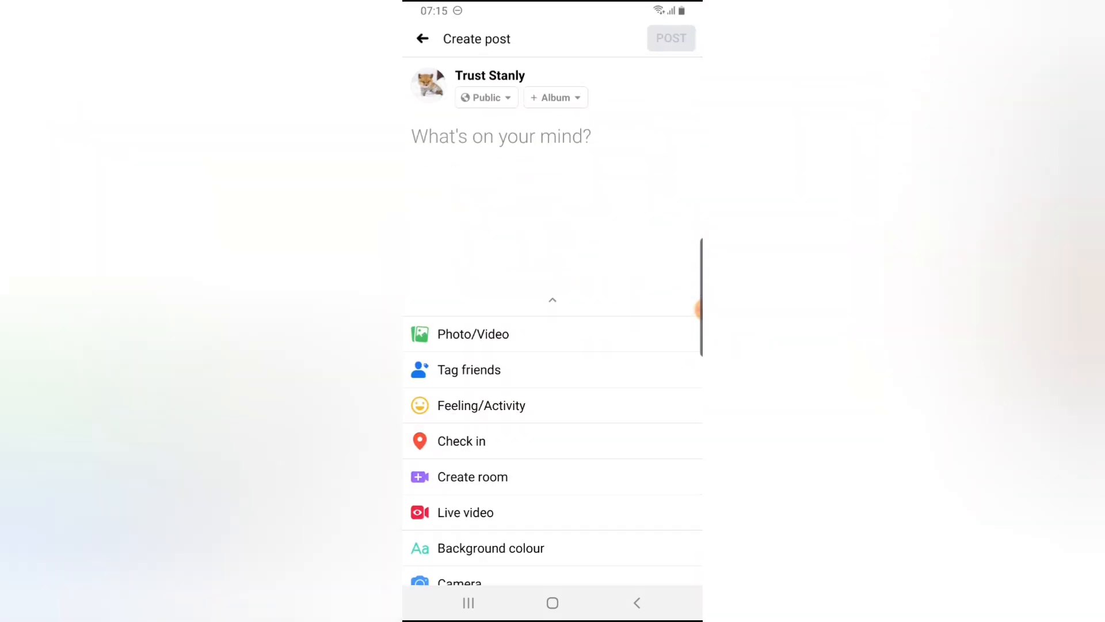
click(500, 136)
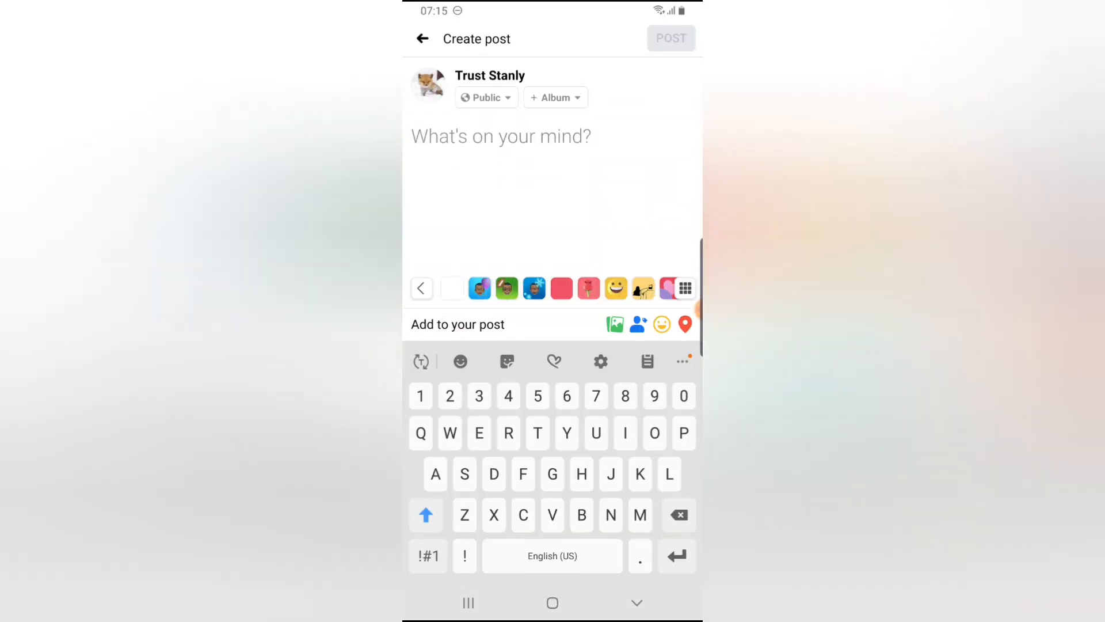
text(Cool)
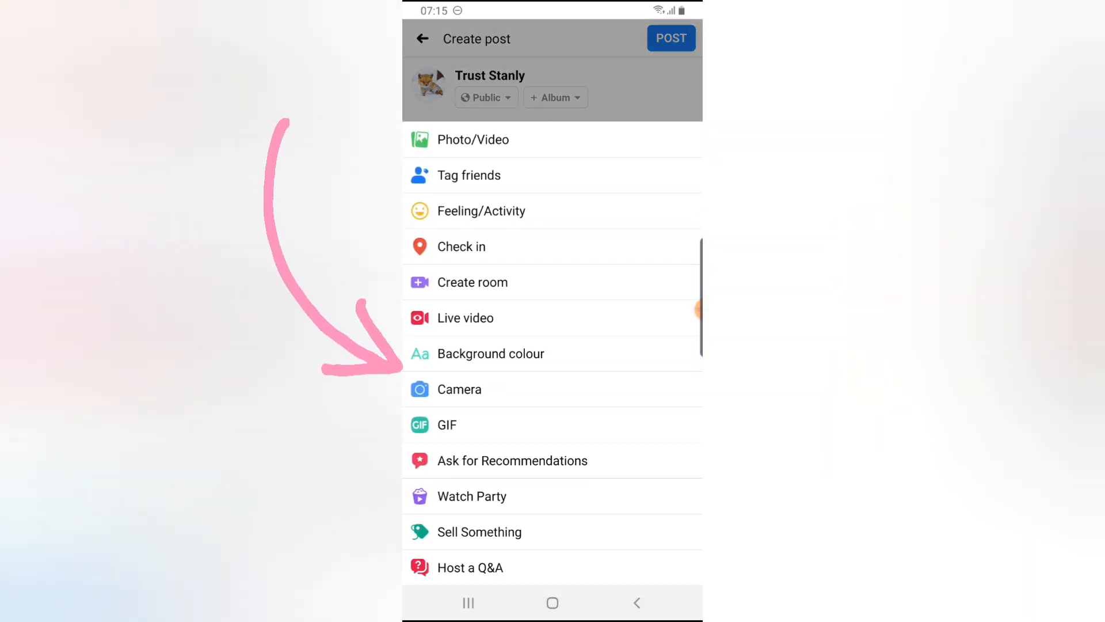
- Enter 'Cool' as the post text and expand the full background chooser
text(Cool)
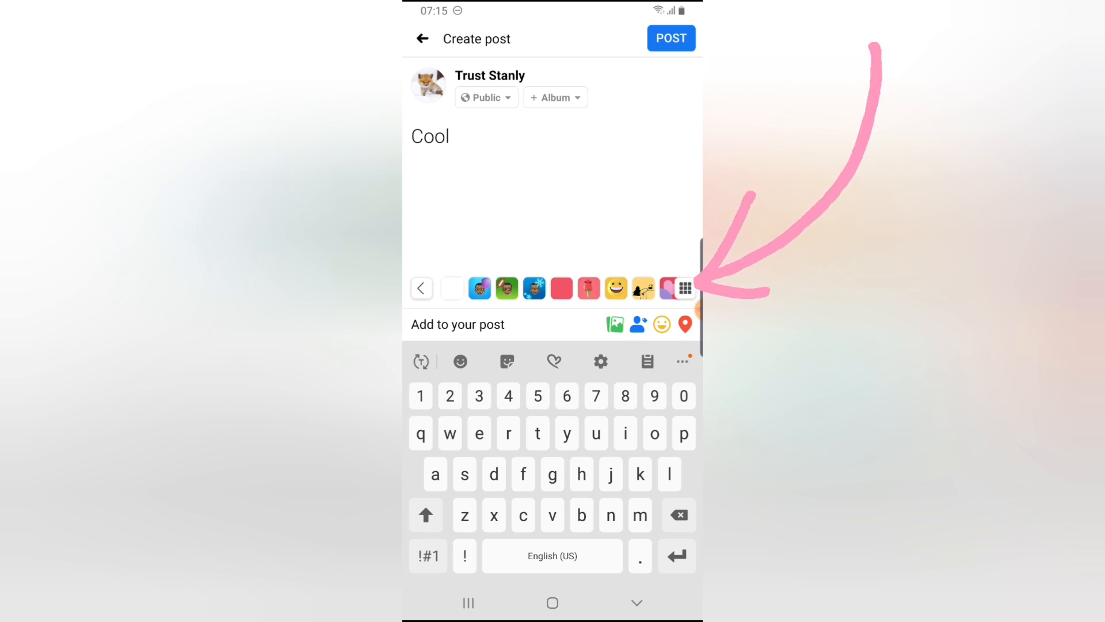
click(681, 288)
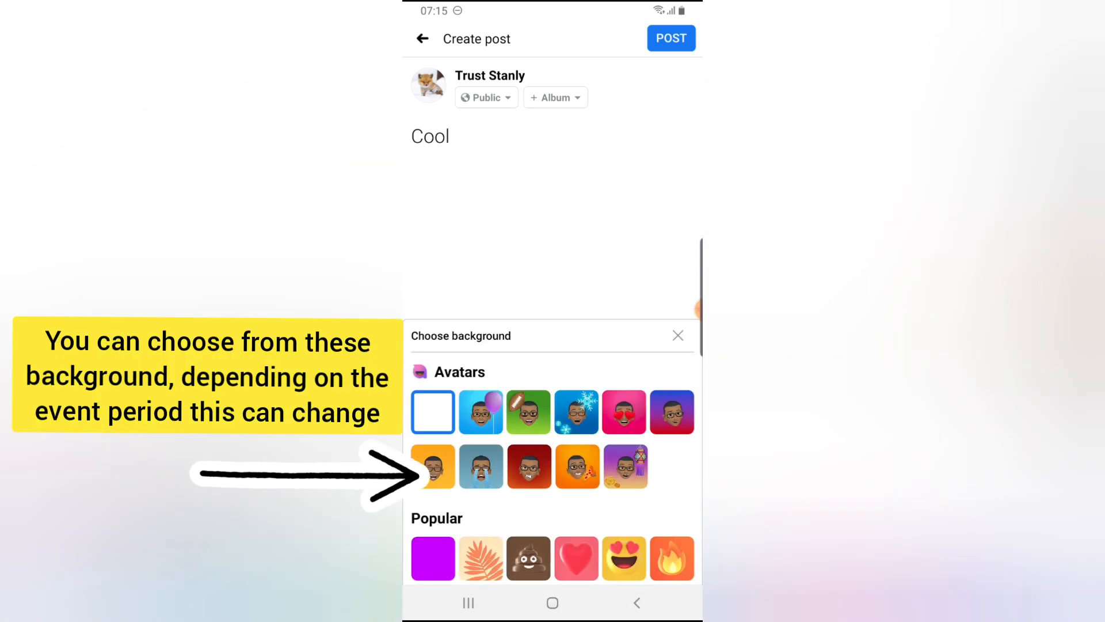
- Apply the crying-in-water avatar background to the 'Cool' post, then reopen the chooser
click(481, 466)
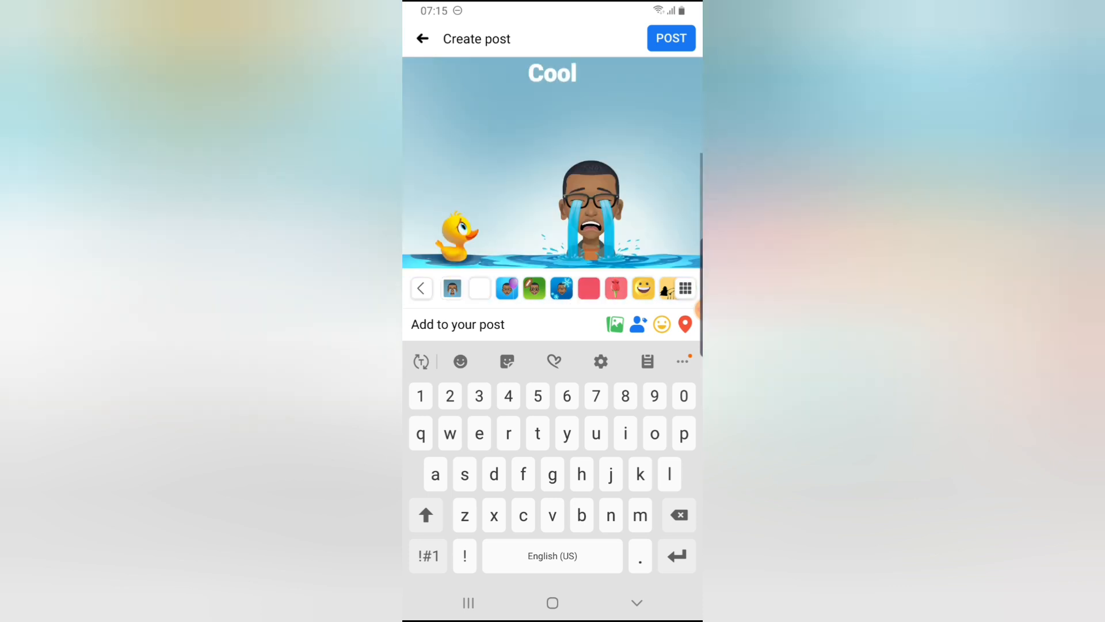
click(684, 288)
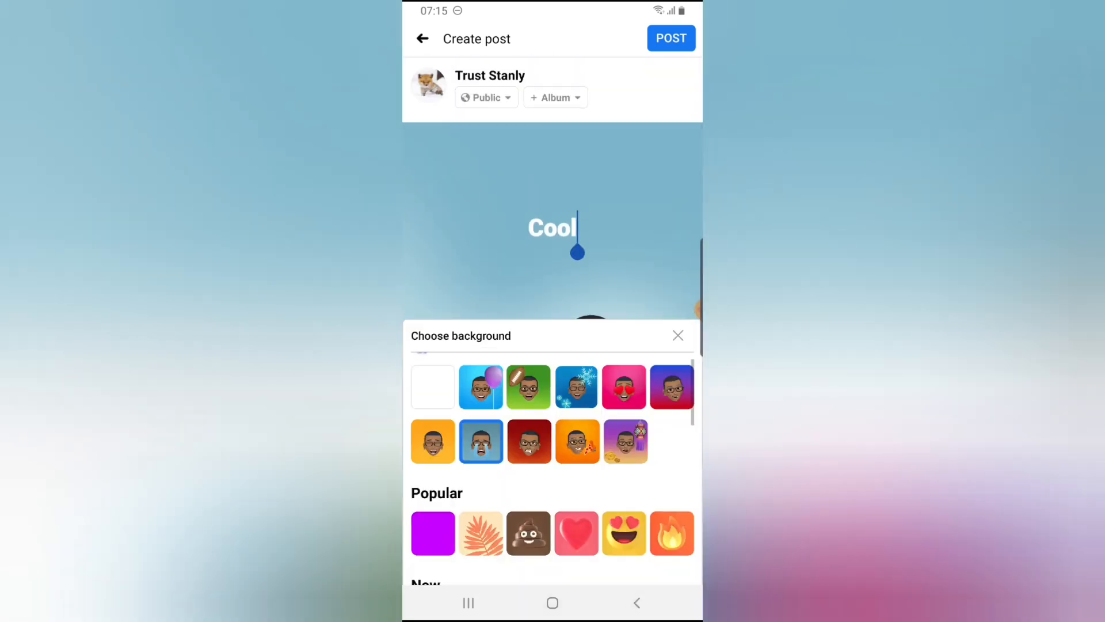
- Try the snowflake and lantern avatar backgrounds, ending on blue snowflake
click(576, 386)
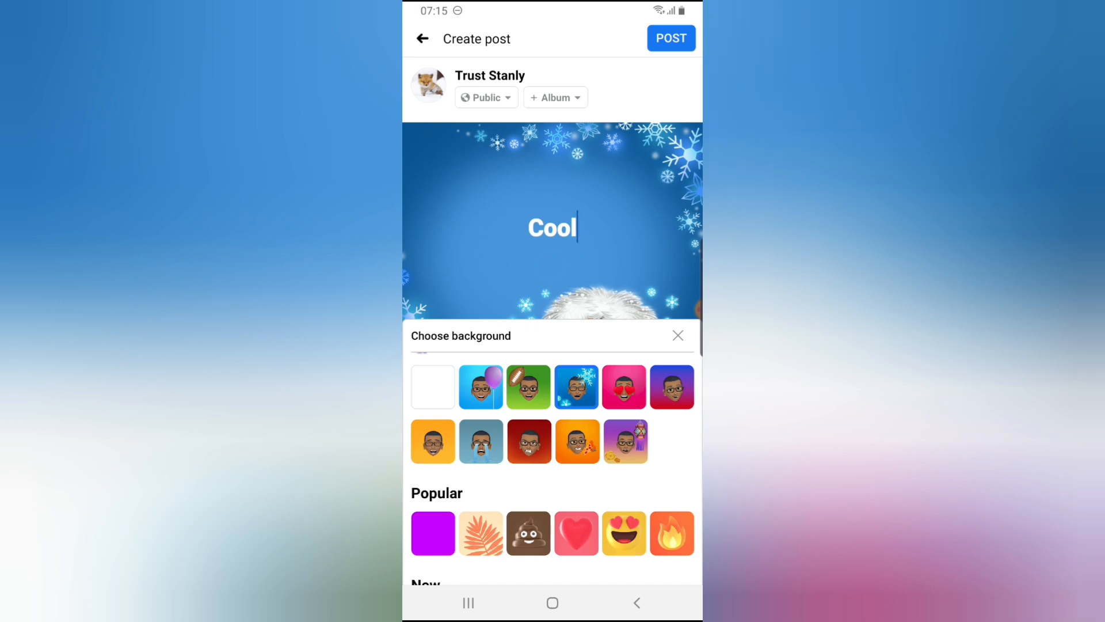
click(624, 441)
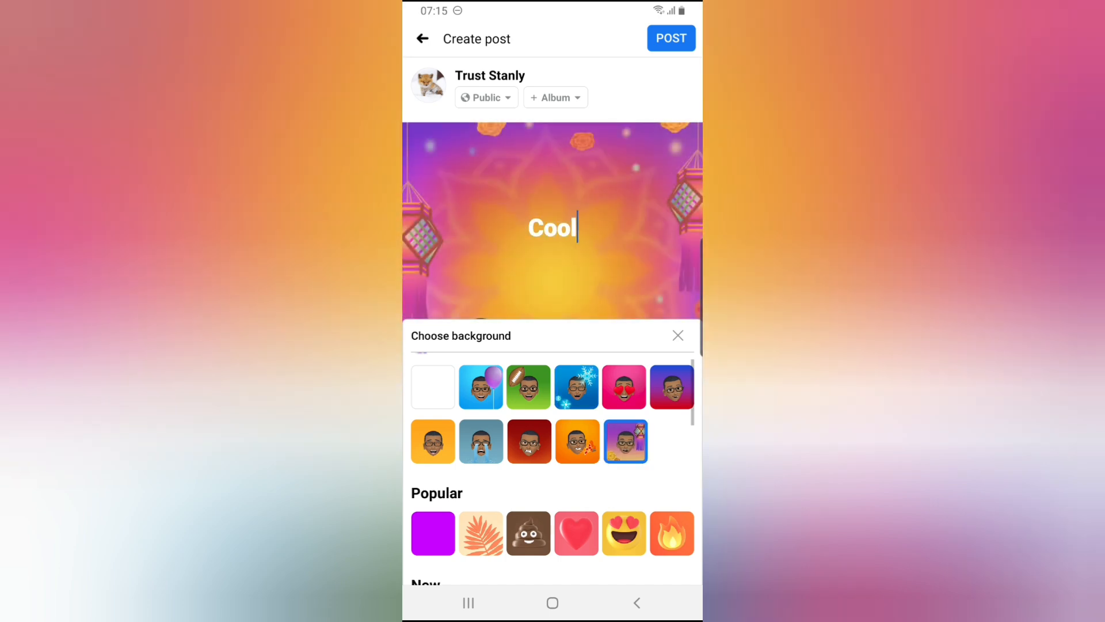
click(671, 387)
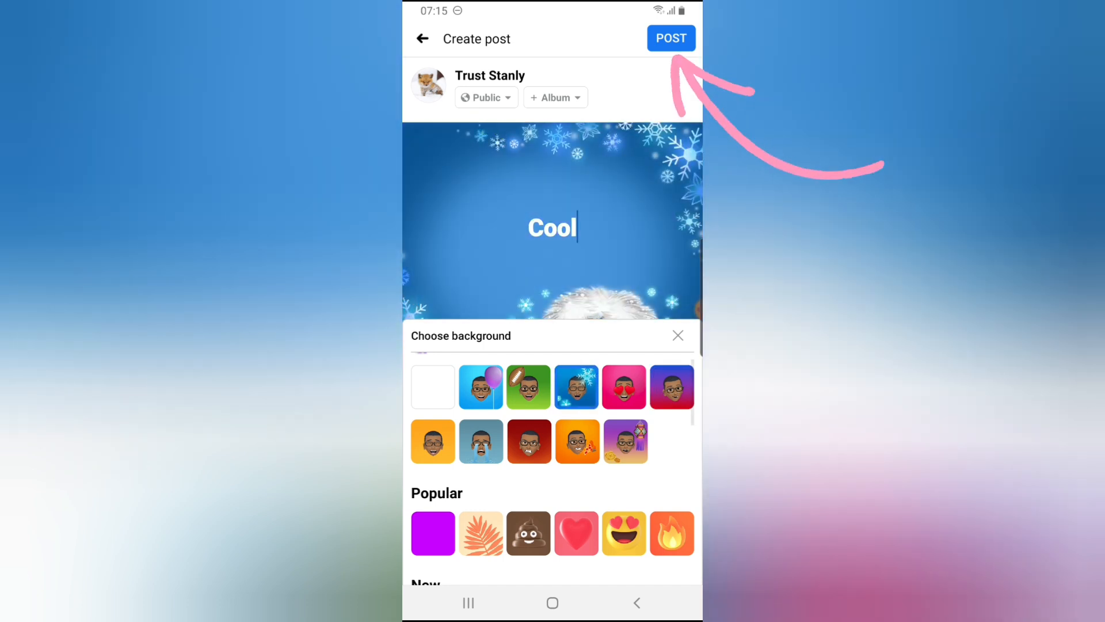
- Post the 'Cool' draft and scroll the profile to see it published
click(670, 38)
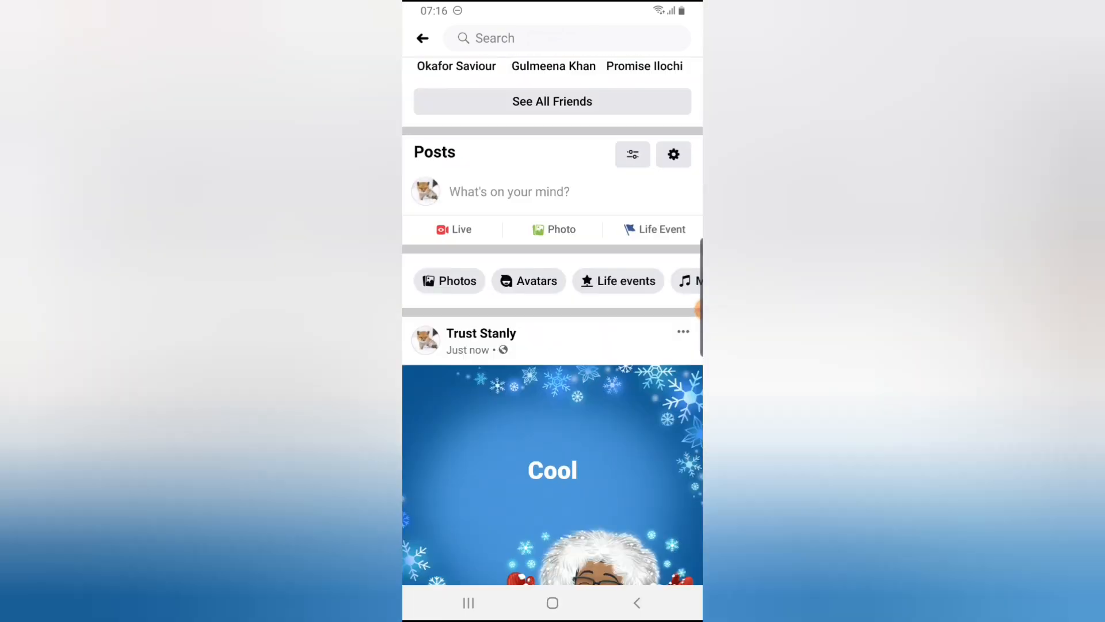
scroll(down, 3)
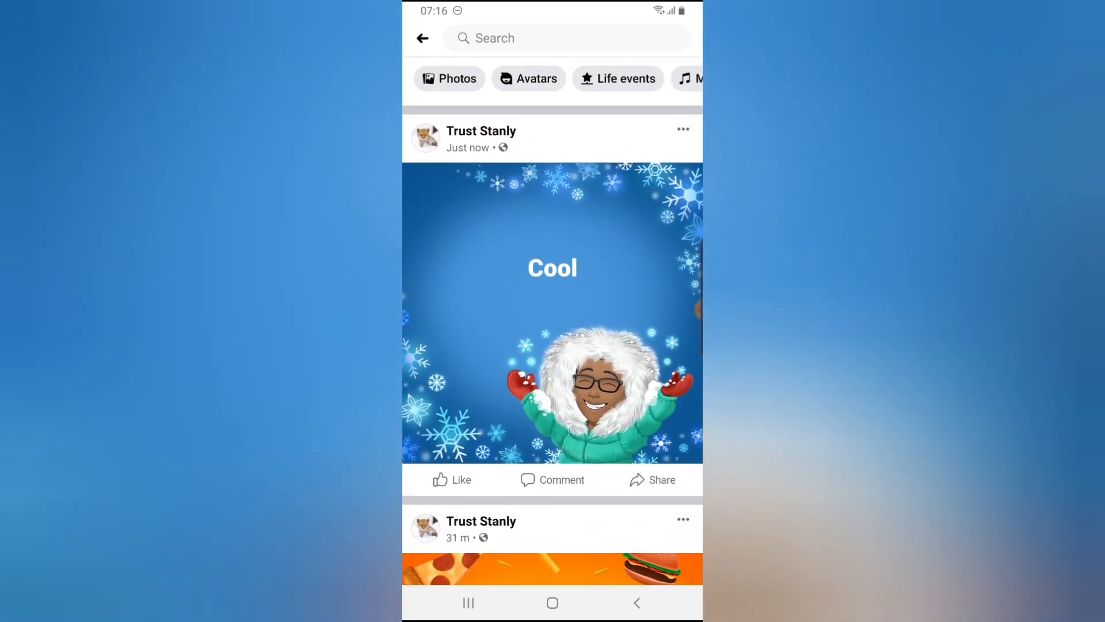